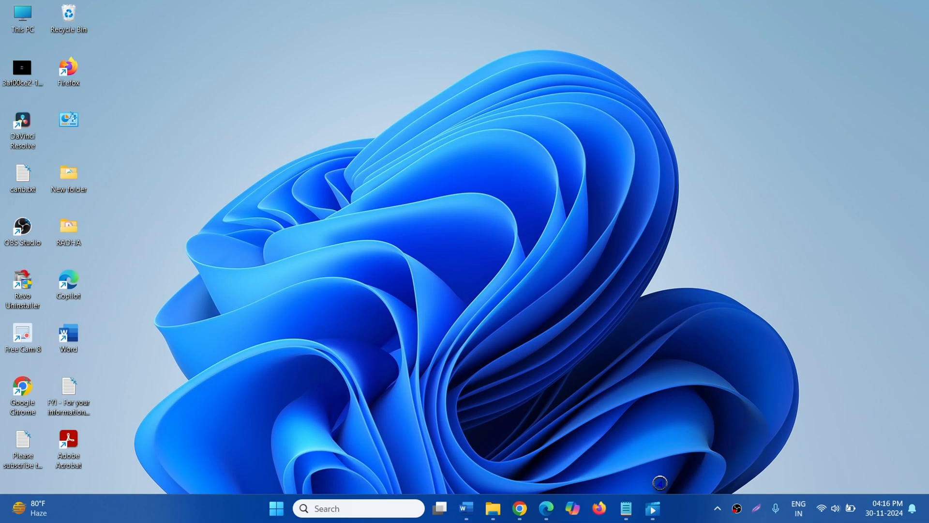
# - Check the currently installed Movies & TV app, then close it
pyautogui.click(651, 508)
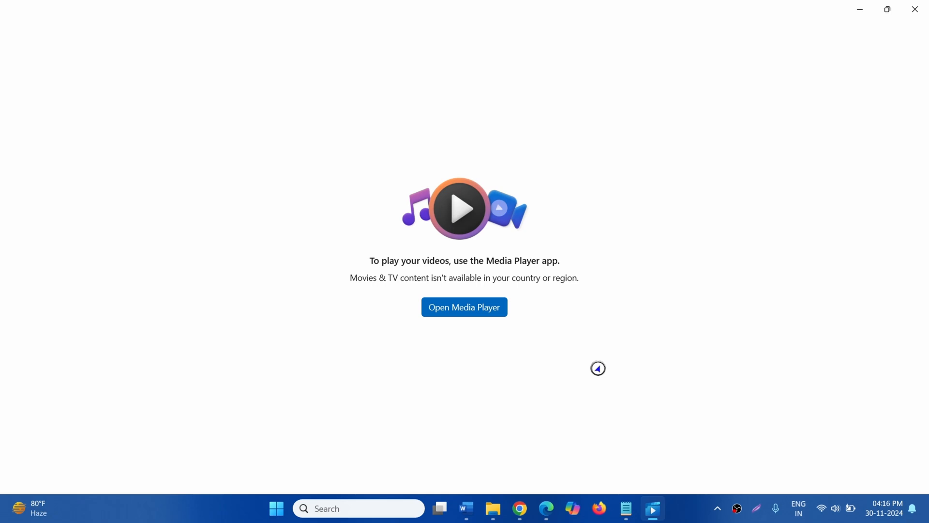
pyautogui.moveTo(363, 267)
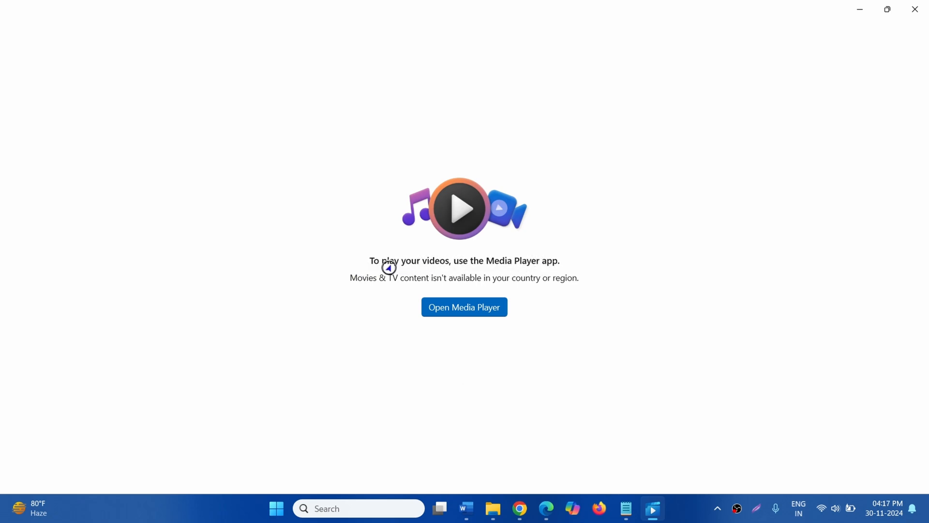
pyautogui.moveTo(637, 218)
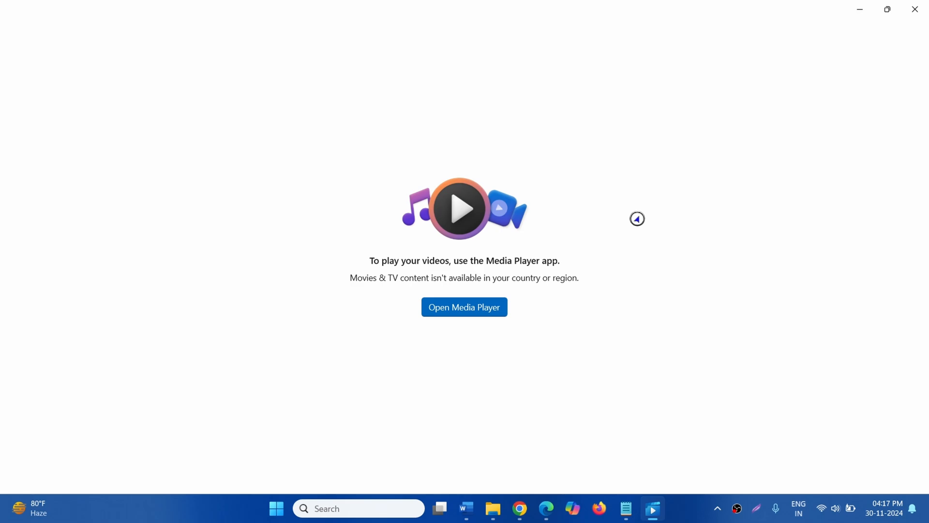
pyautogui.moveTo(740, 222)
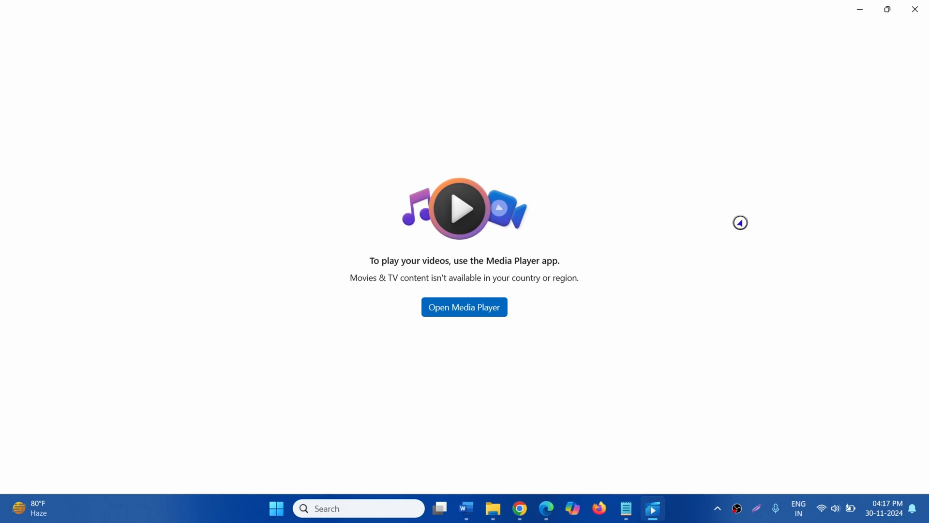
pyautogui.moveTo(765, 197)
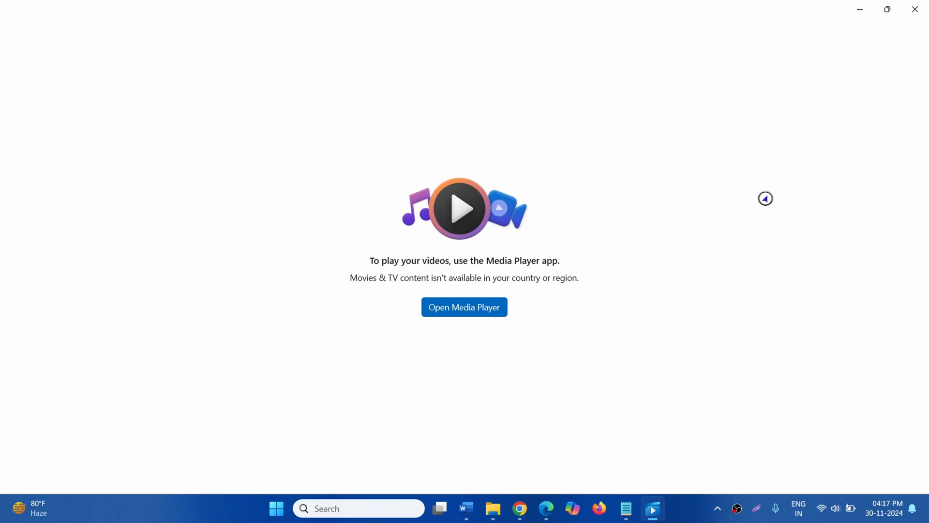
pyautogui.moveTo(730, 218)
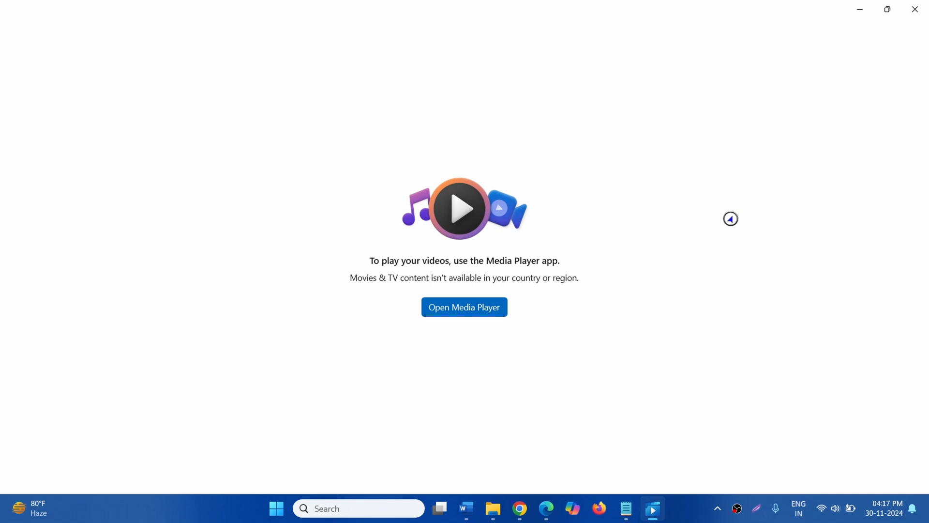
pyautogui.moveTo(580, 265)
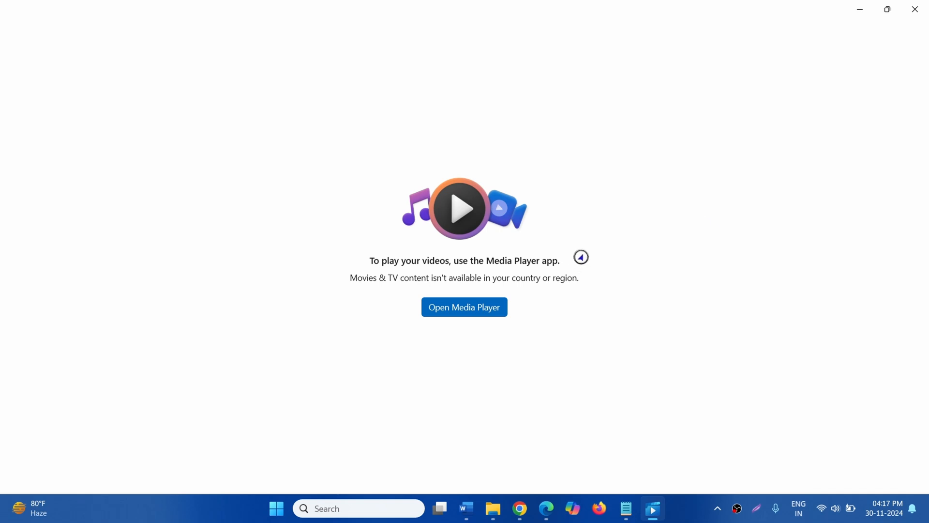
pyautogui.moveTo(541, 270)
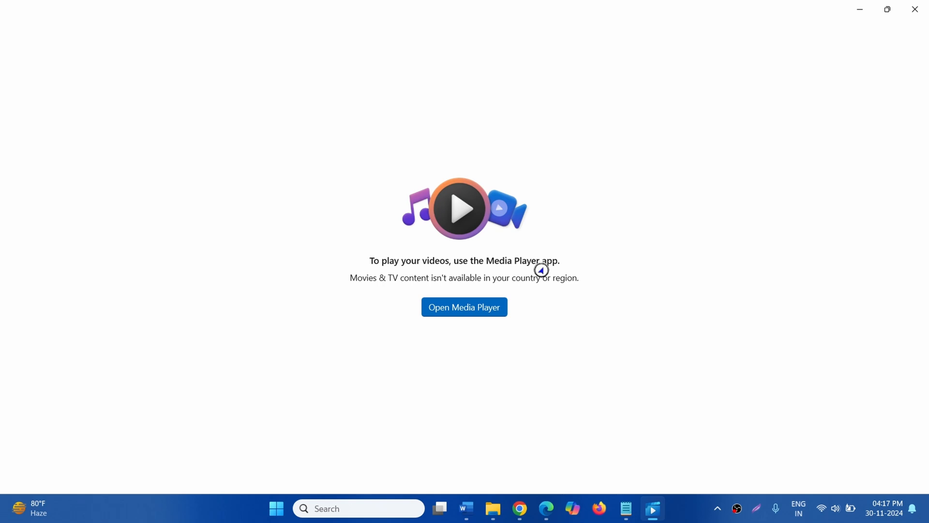
pyautogui.moveTo(545, 261)
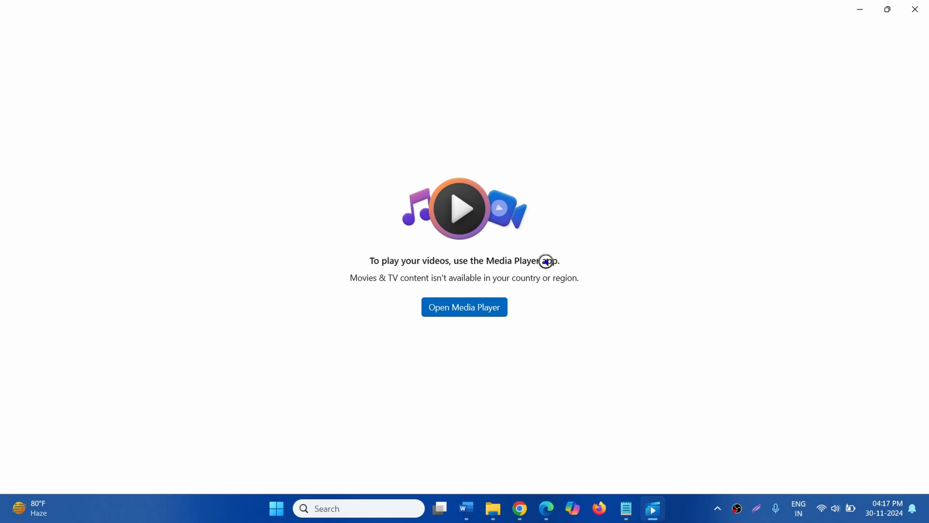
pyautogui.moveTo(540, 282)
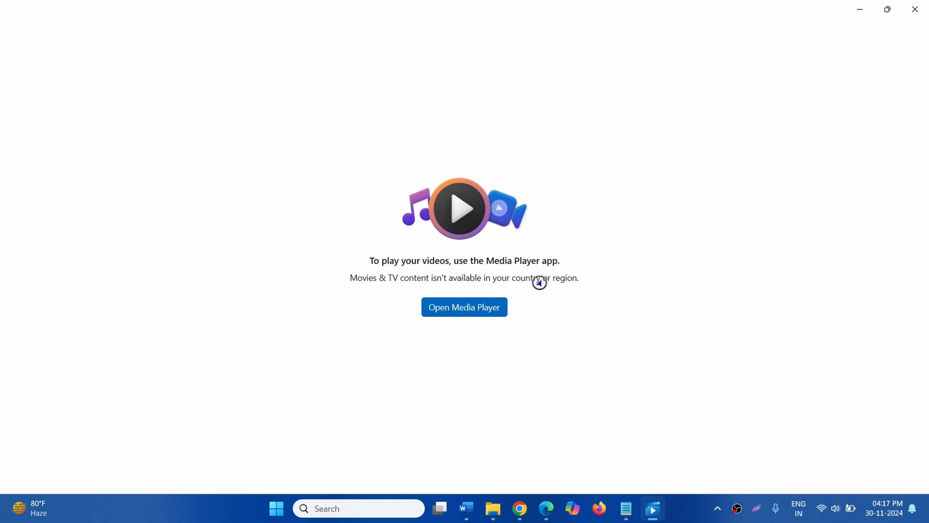
pyautogui.click(914, 9)
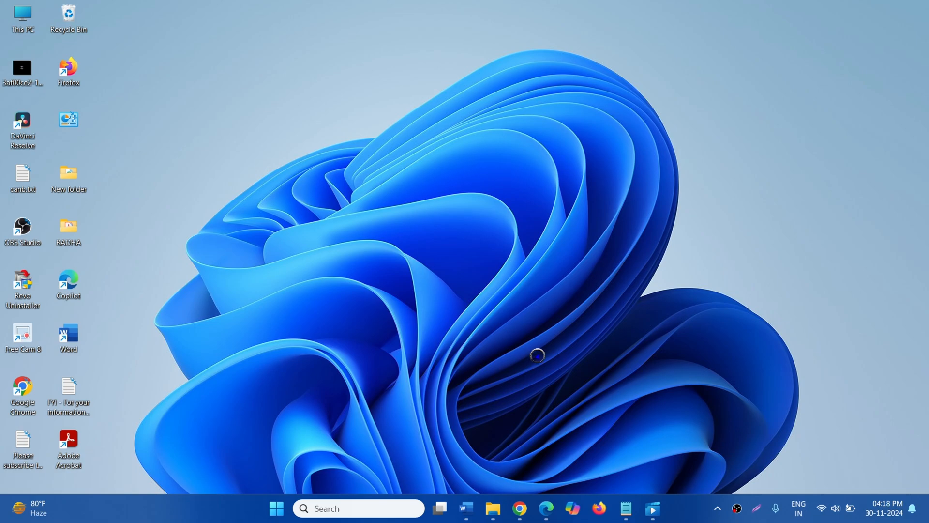
# - Copy the apps.microsoft.com Store link for Movies & TV from the Notepad notes
pyautogui.click(545, 512)
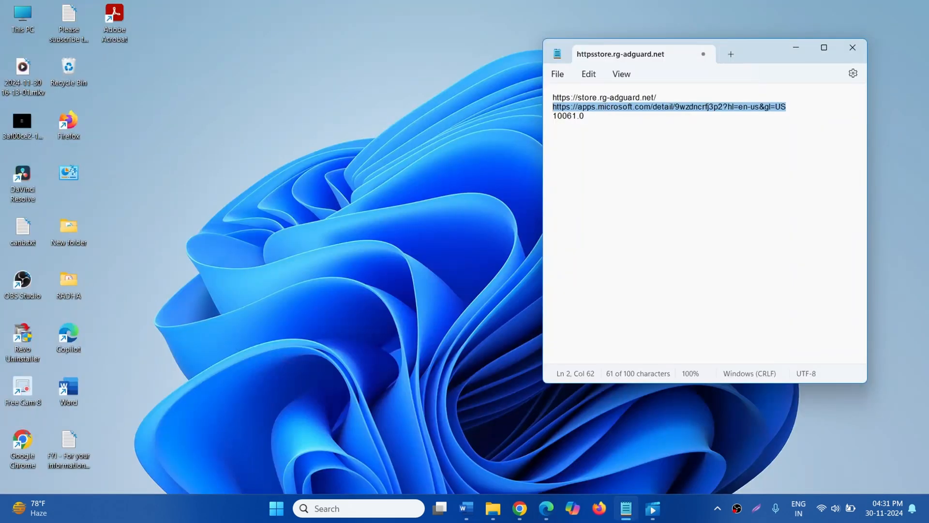
pyautogui.click(763, 107)
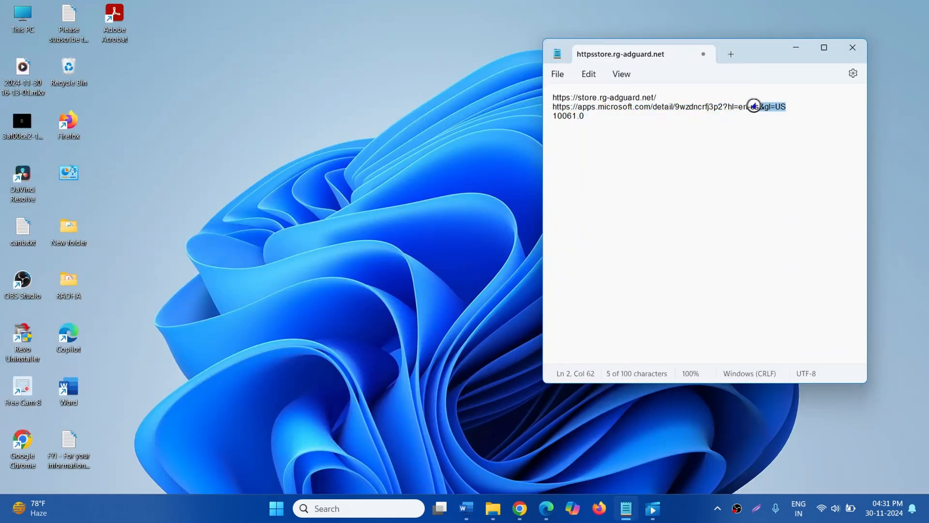
pyautogui.rightClick(759, 107)
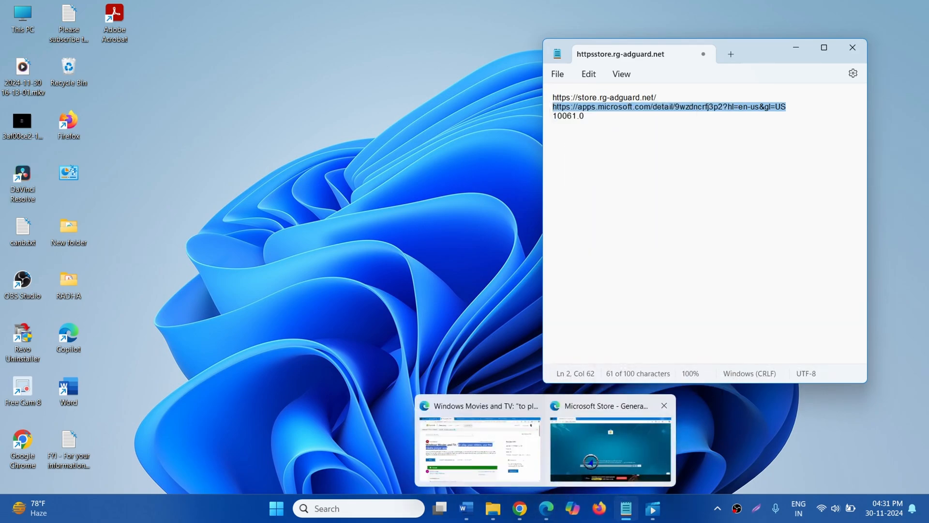
# - Paste the Microsoft Store app link into the rg-adguard generator's URL field
pyautogui.click(610, 449)
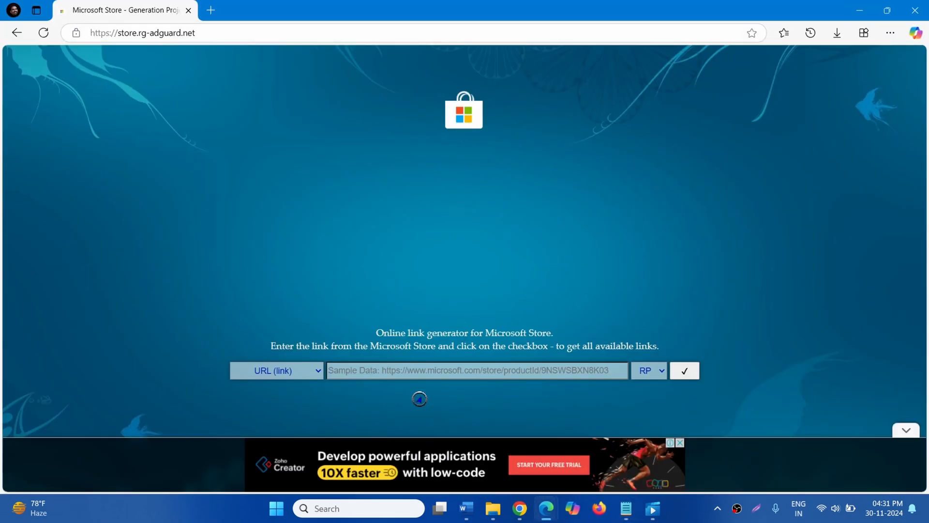
pyautogui.click(477, 371)
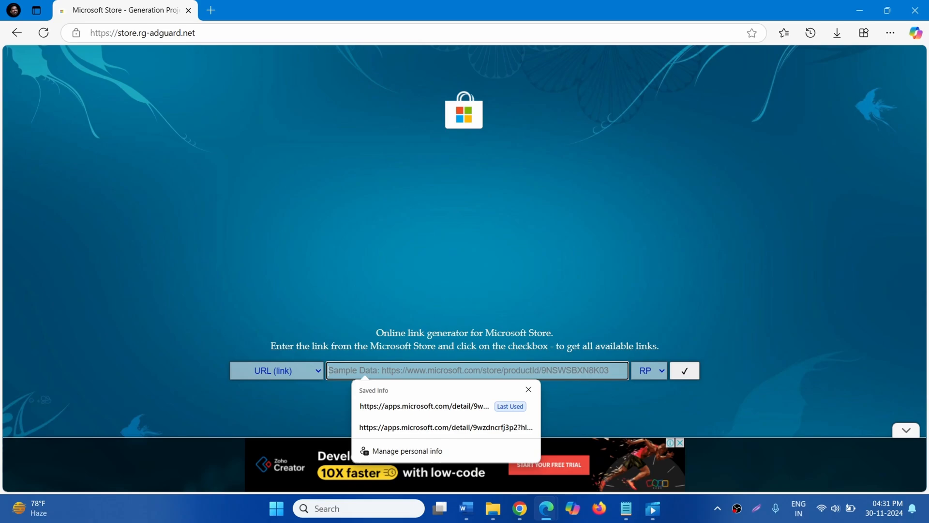
pyautogui.rightClick(415, 370)
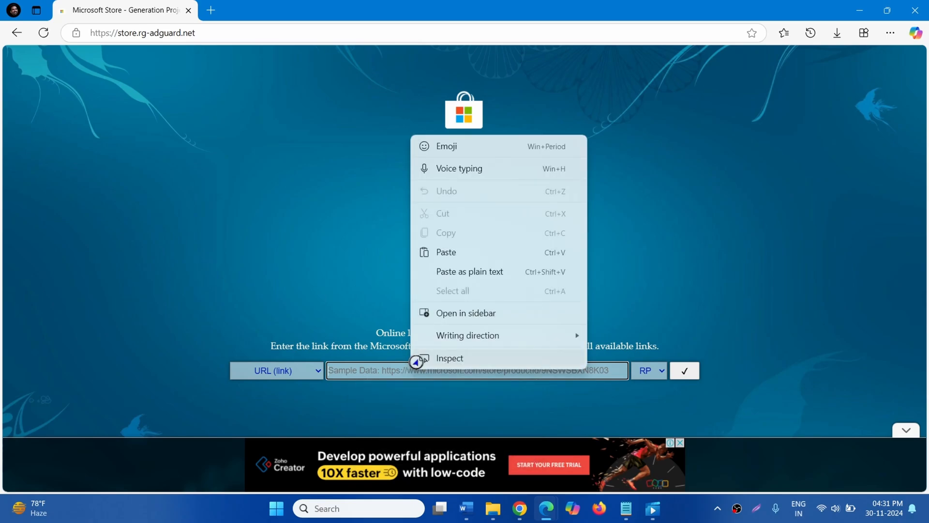
pyautogui.moveTo(445, 251)
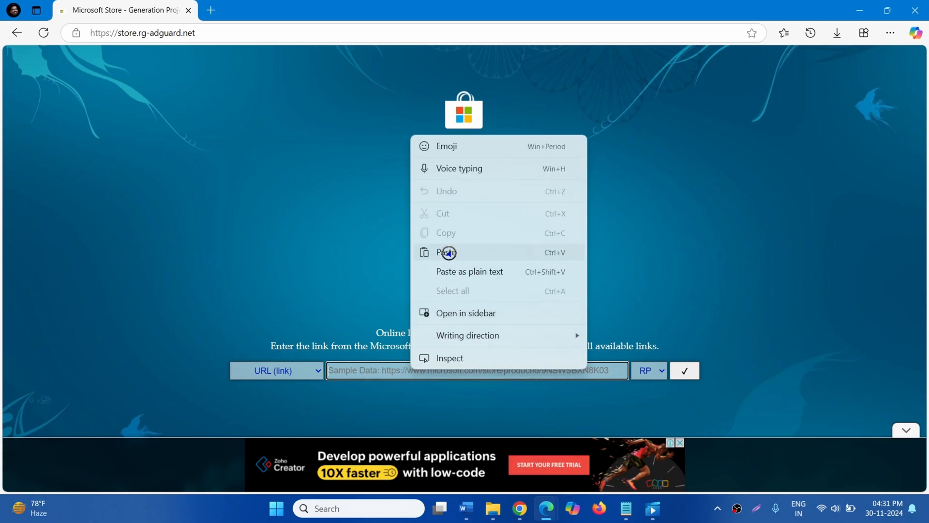
pyautogui.click(446, 251)
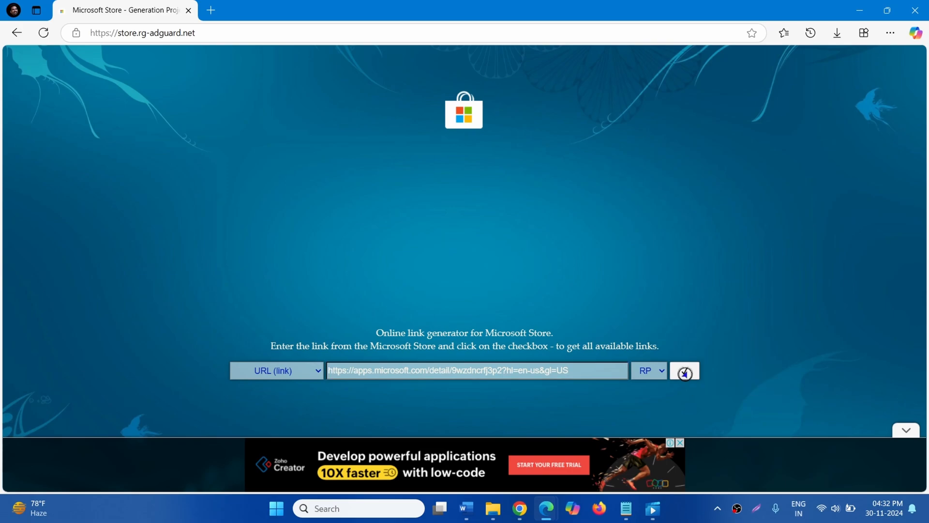
# - Generate the download links for the pasted Store link with the RP ring
pyautogui.click(684, 371)
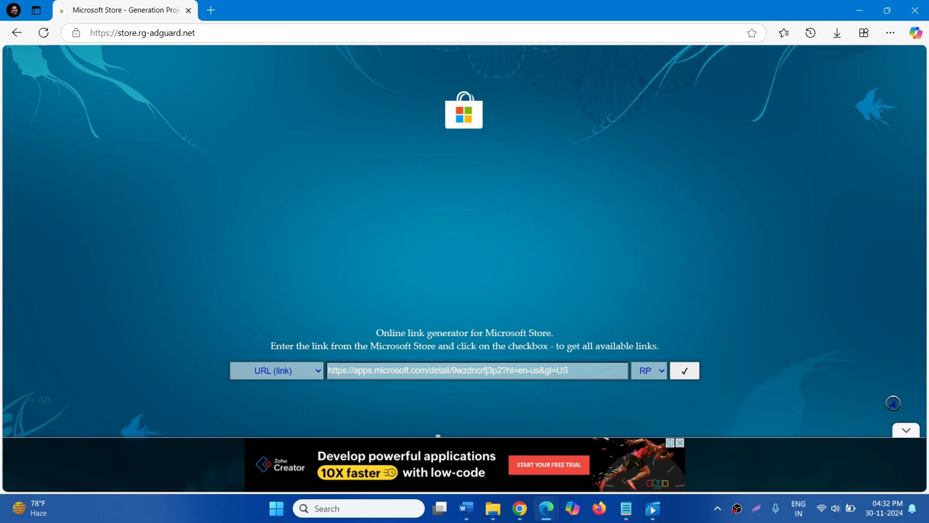
pyautogui.click(684, 371)
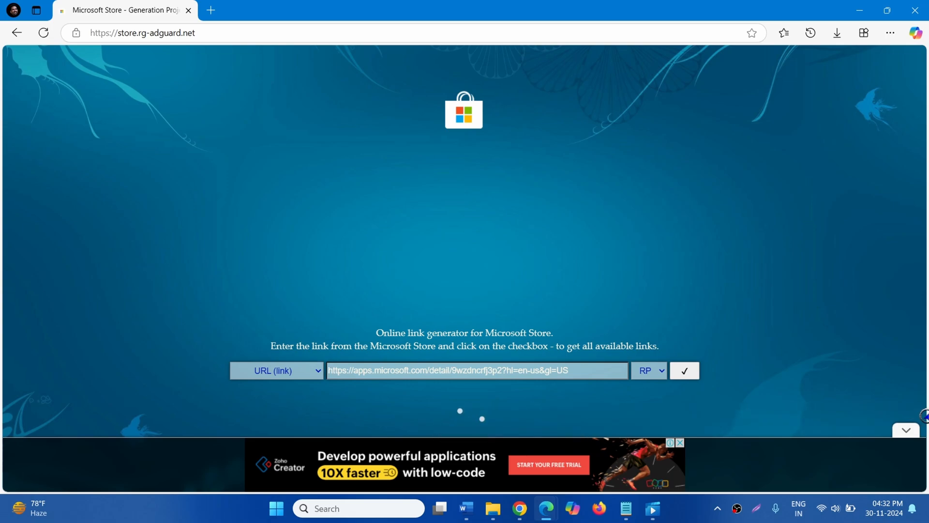
pyautogui.click(684, 371)
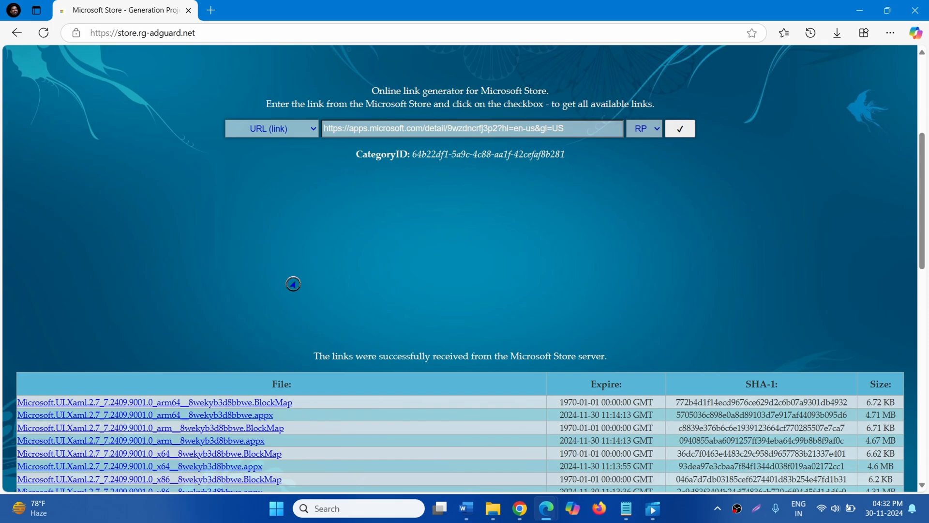
# - Scroll through the generated download list looking for the ZuneVideo 10061.0 entries
pyautogui.scroll(-3)
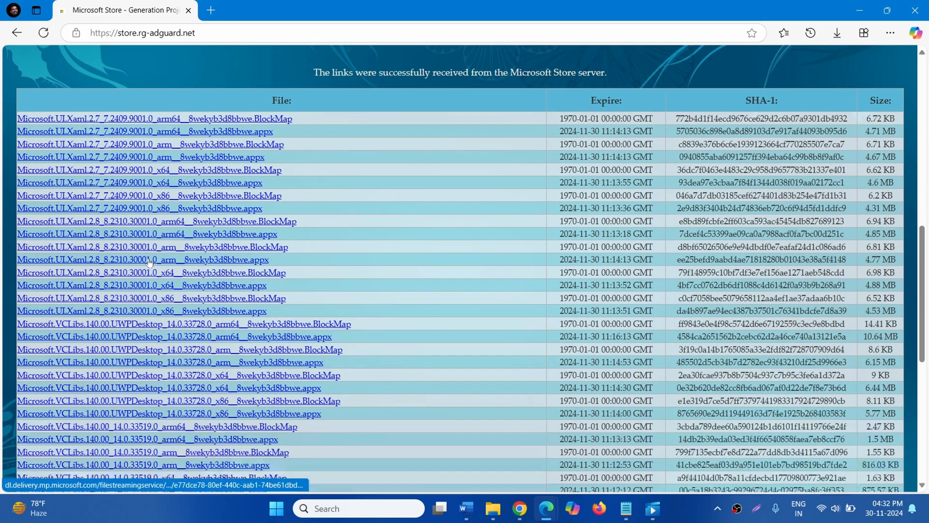
pyautogui.scroll(3)
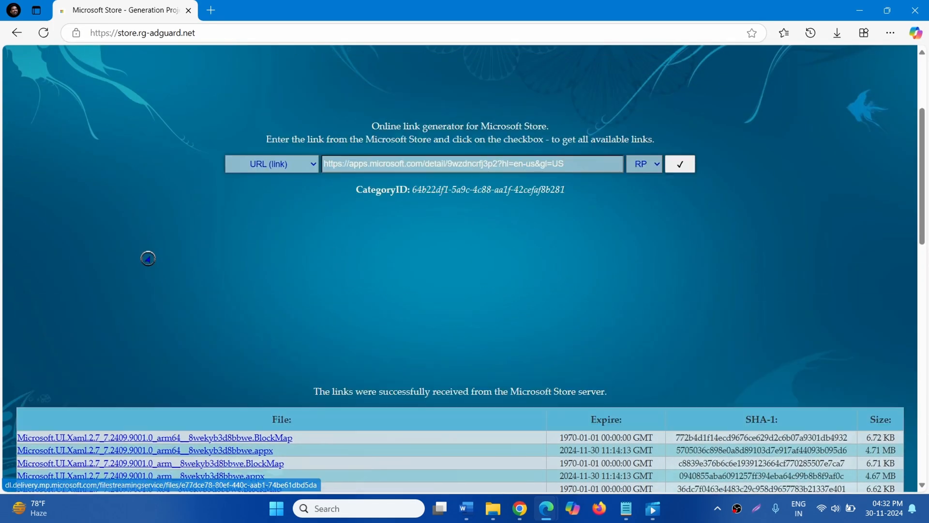
pyautogui.scroll(-3)
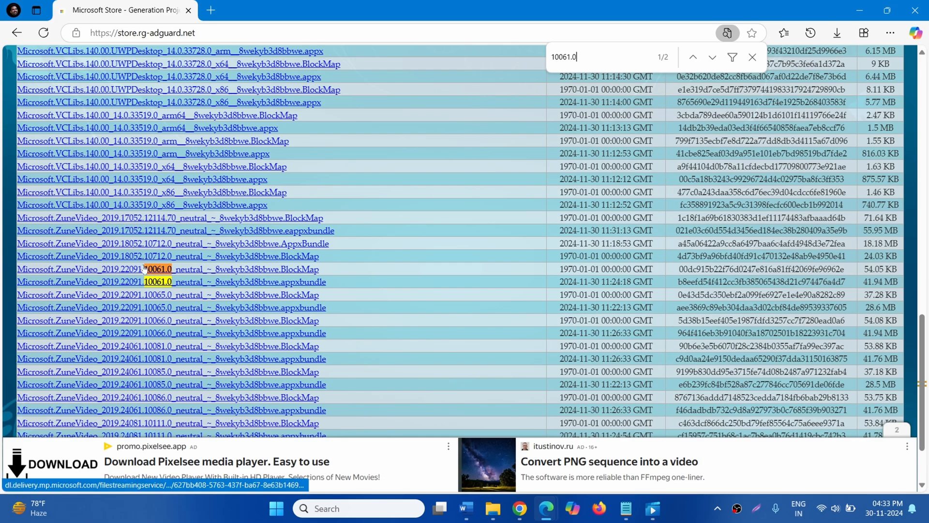
pyautogui.moveTo(282, 281)
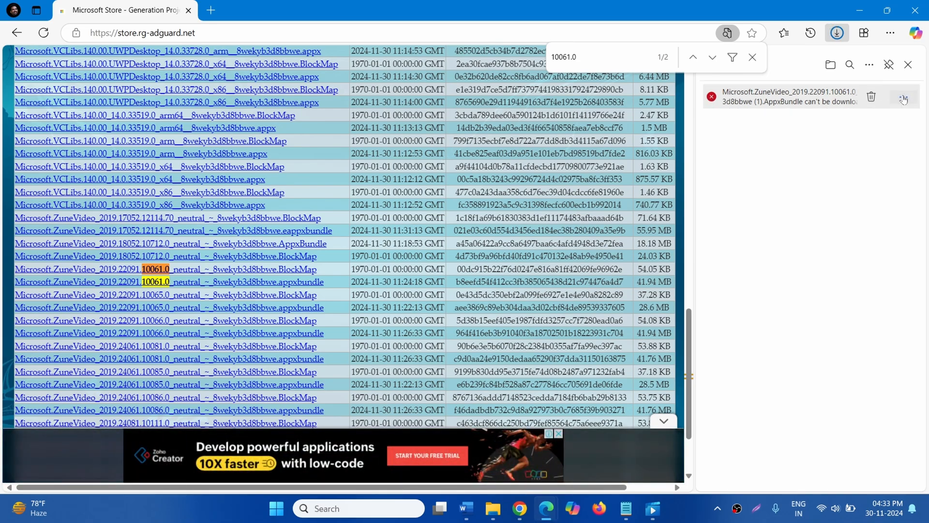
# - Keep the blocked ZuneVideo 10061.0 appxbundle download despite Edge's insecure-download warnings
pyautogui.click(903, 98)
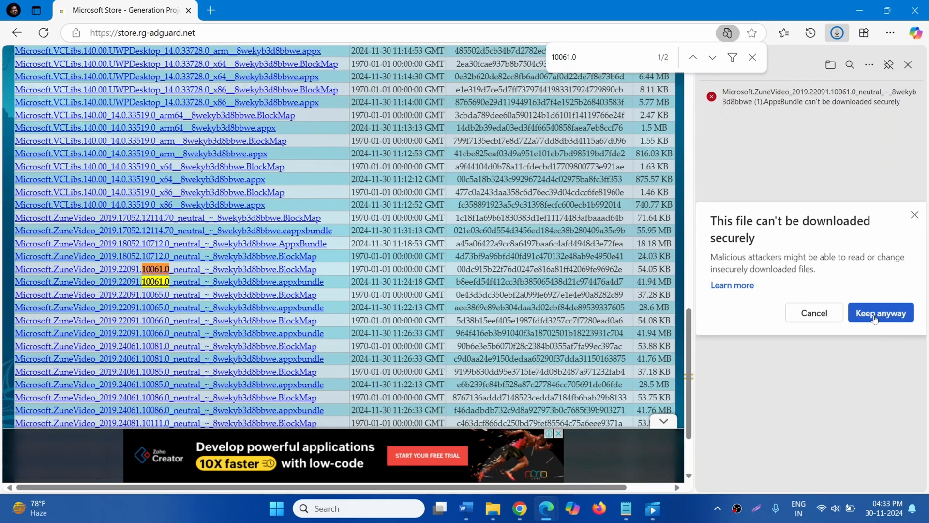
pyautogui.click(881, 313)
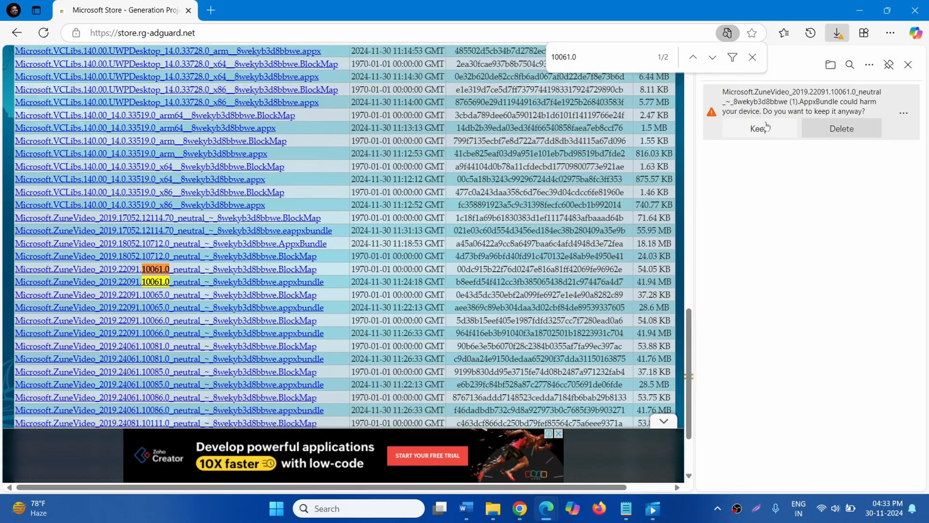
pyautogui.click(758, 129)
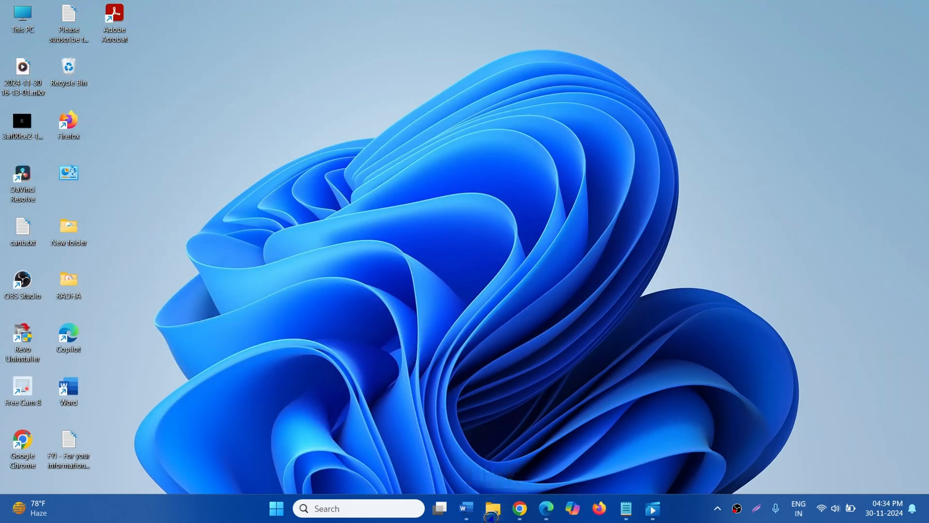
# - Open the downloaded ZuneVideo 10061.0 appxbundle from Downloads in App Installer
pyautogui.click(492, 508)
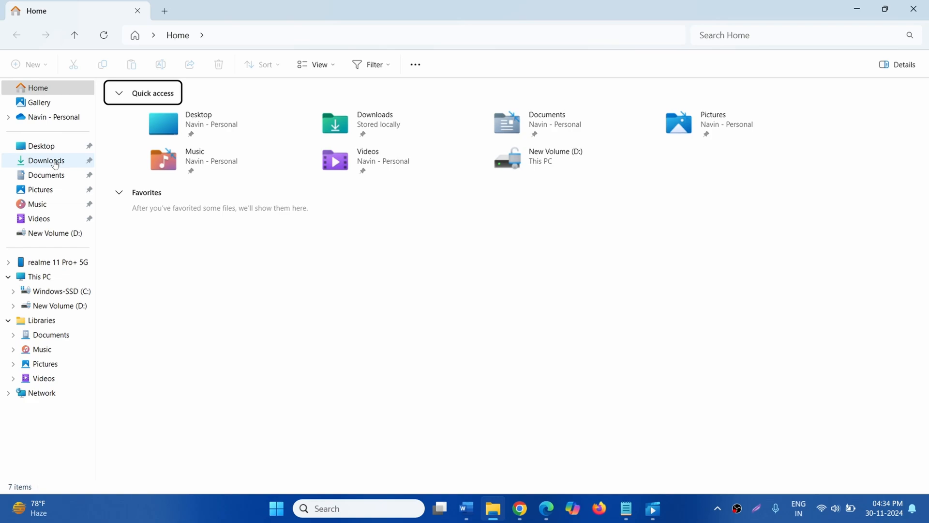
pyautogui.click(46, 160)
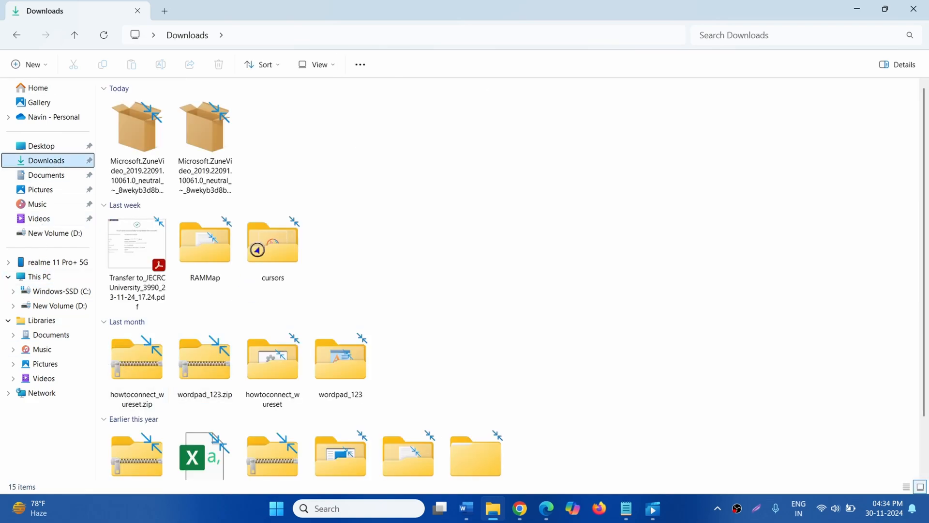
pyautogui.moveTo(204, 125)
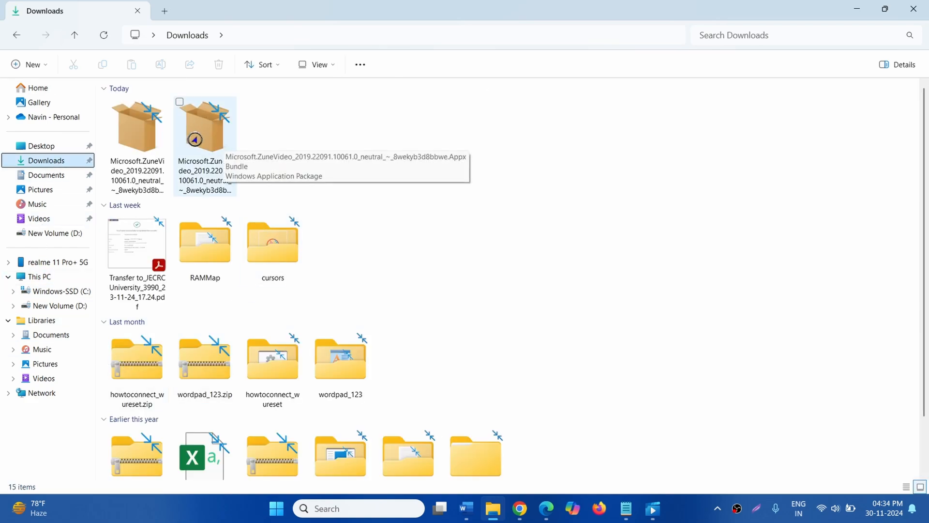
pyautogui.rightClick(204, 124)
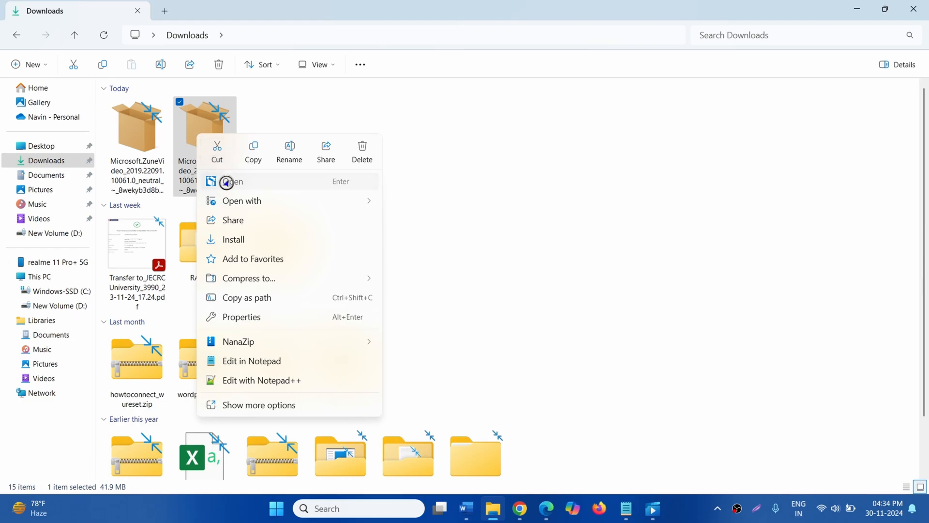
pyautogui.click(232, 239)
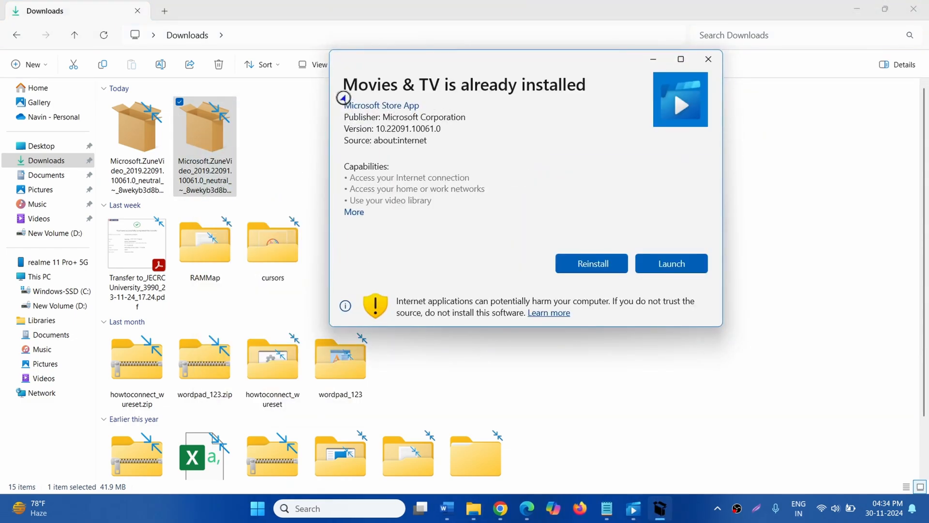
pyautogui.moveTo(561, 95)
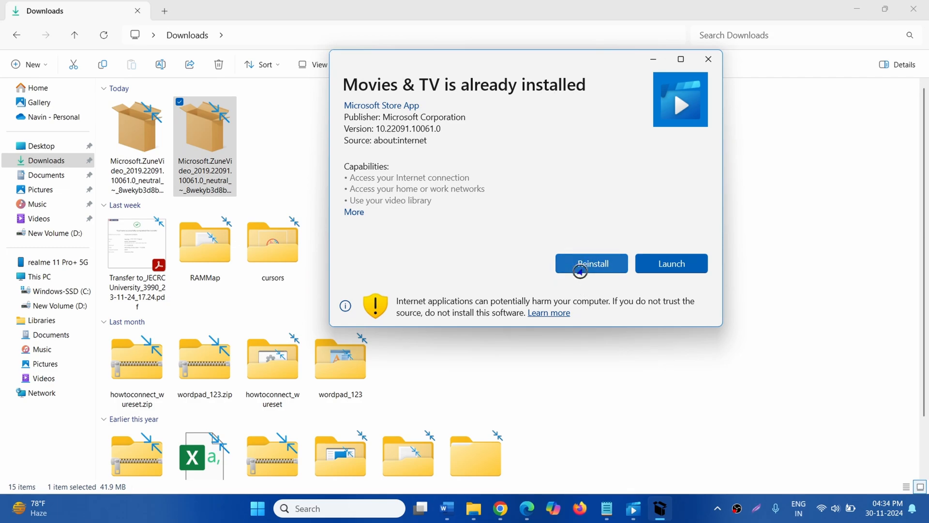
# - Reinstall Movies & TV 10.22091.10061.0 over the newer version and confirm it is ready
pyautogui.click(590, 263)
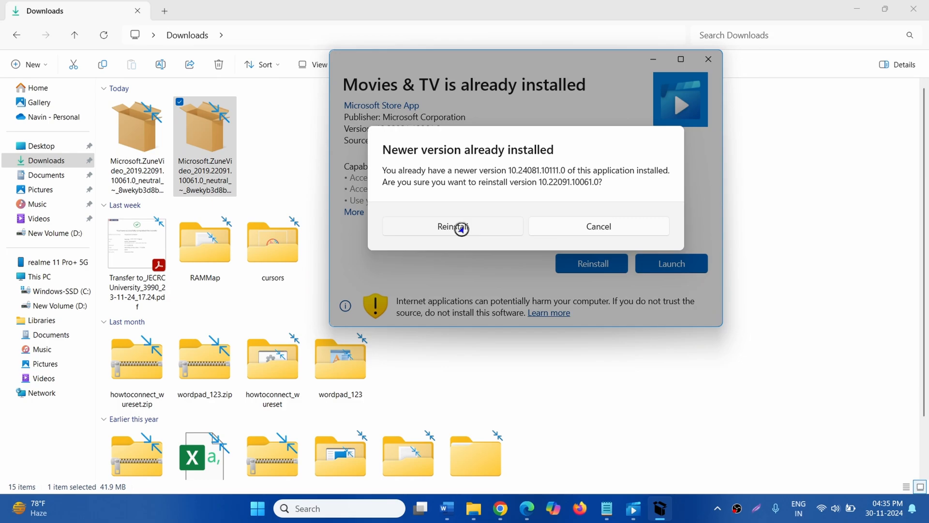
pyautogui.click(453, 226)
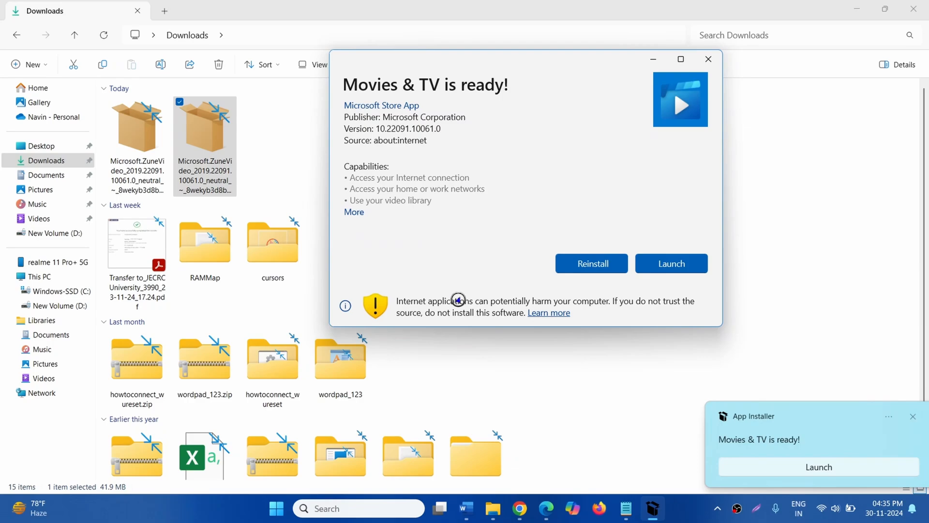
pyautogui.click(354, 212)
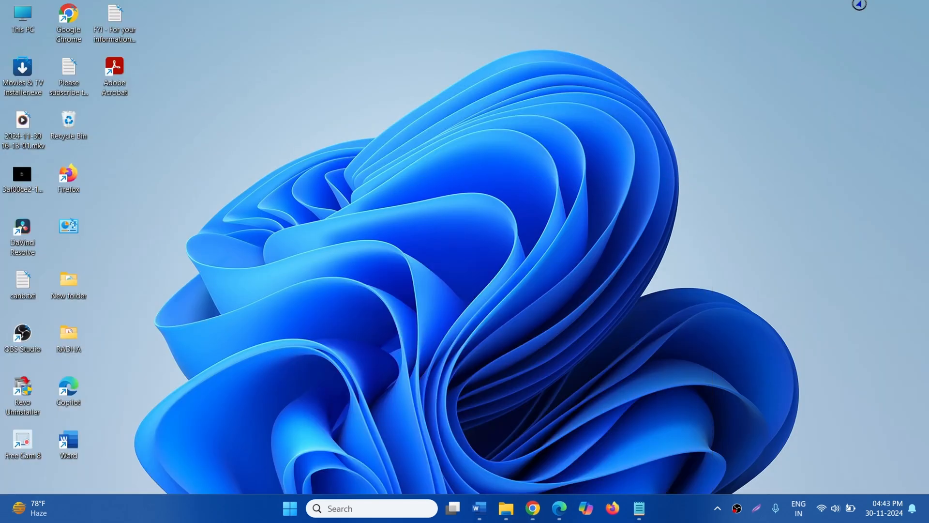
pyautogui.moveTo(694, 437)
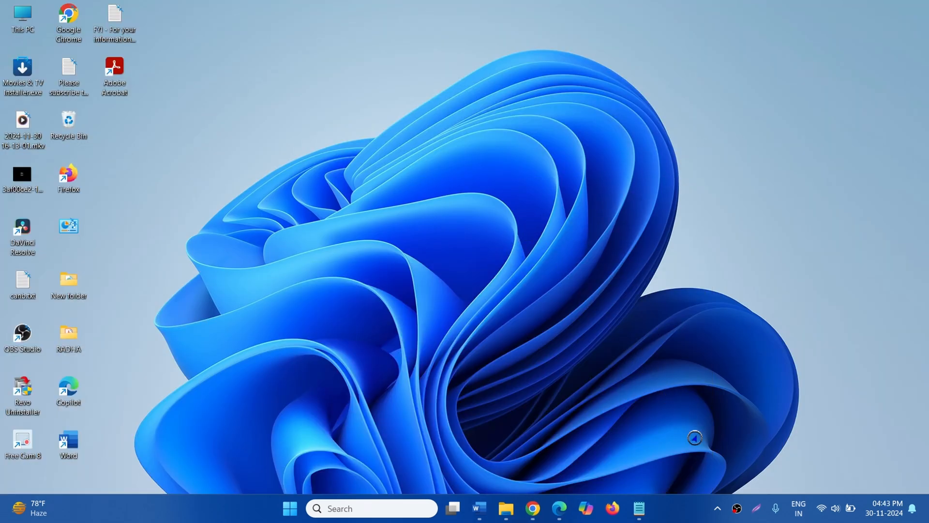